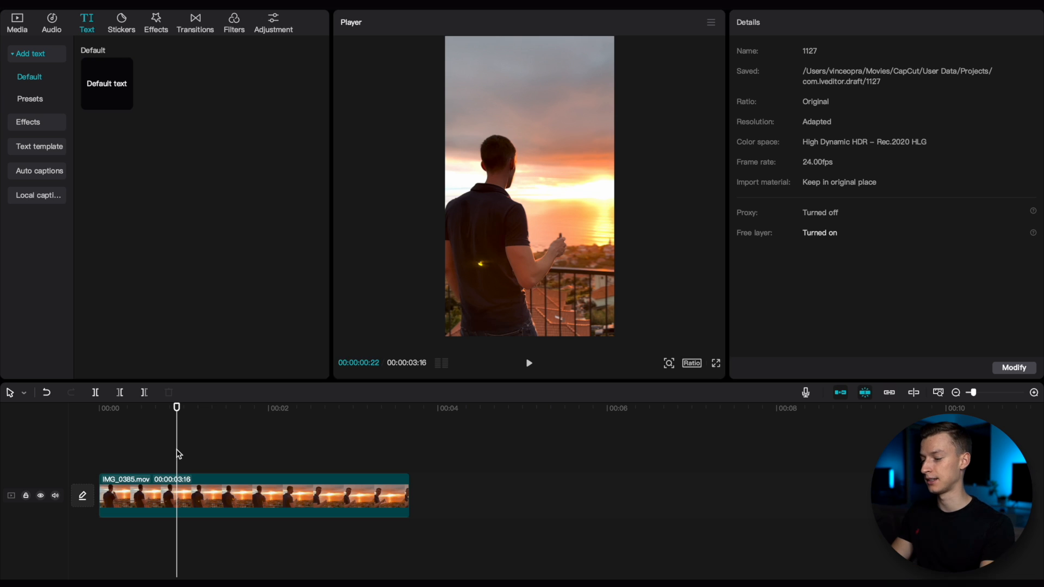
# - Select the IMG_0385.mov sunset clip so its video settings show in the right panel
pyautogui.click(254, 494)
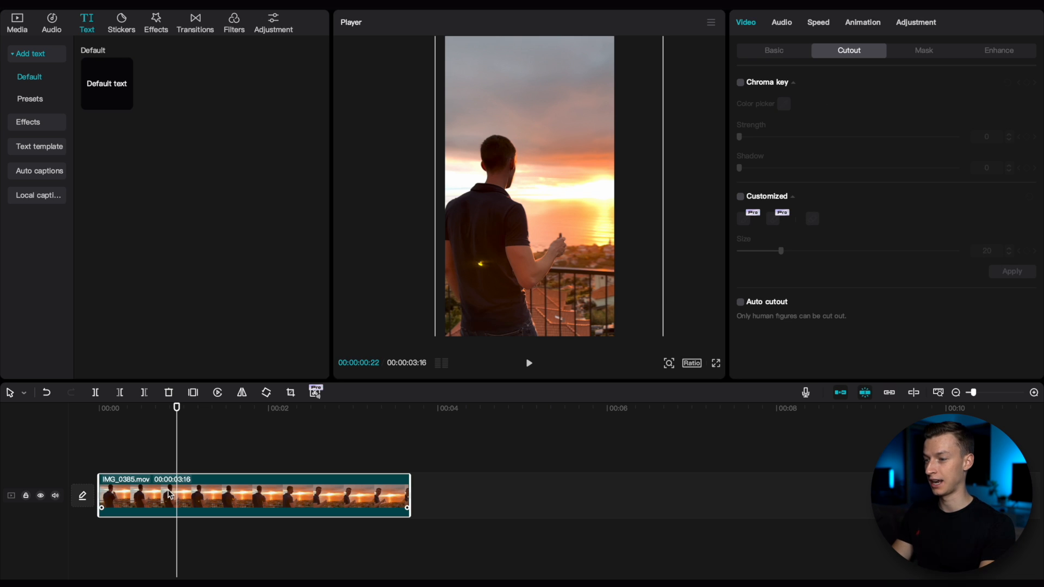
pyautogui.moveTo(213, 489)
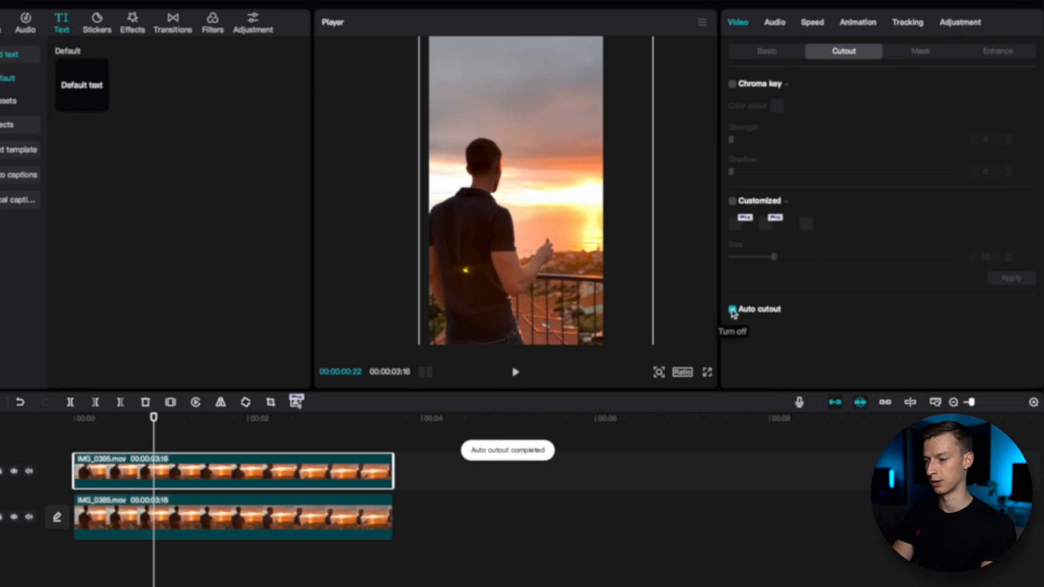
# - Enable Auto cutout on the duplicated top clip and park the playhead near its start
pyautogui.click(732, 307)
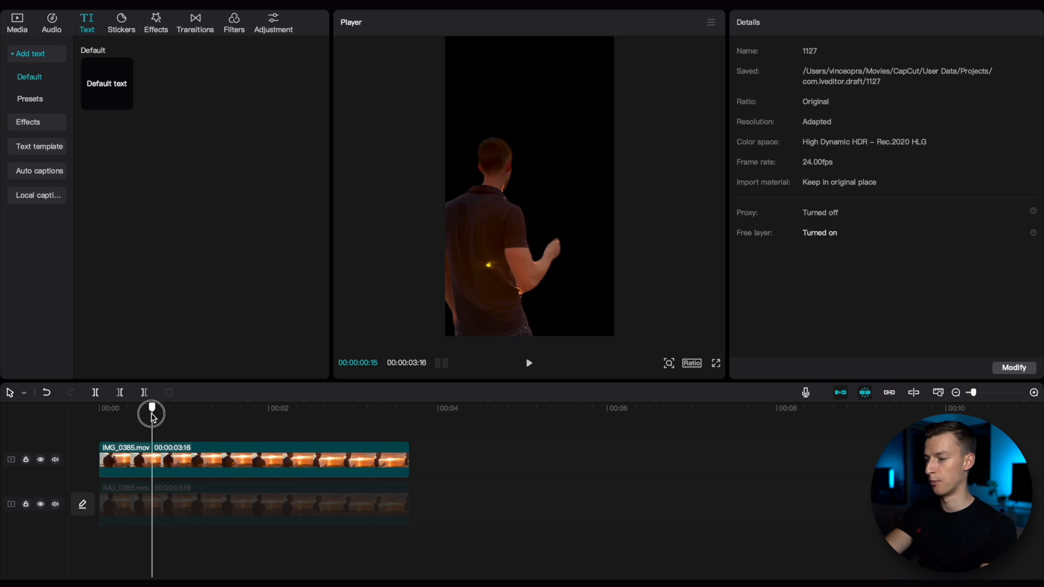
pyautogui.click(253, 459)
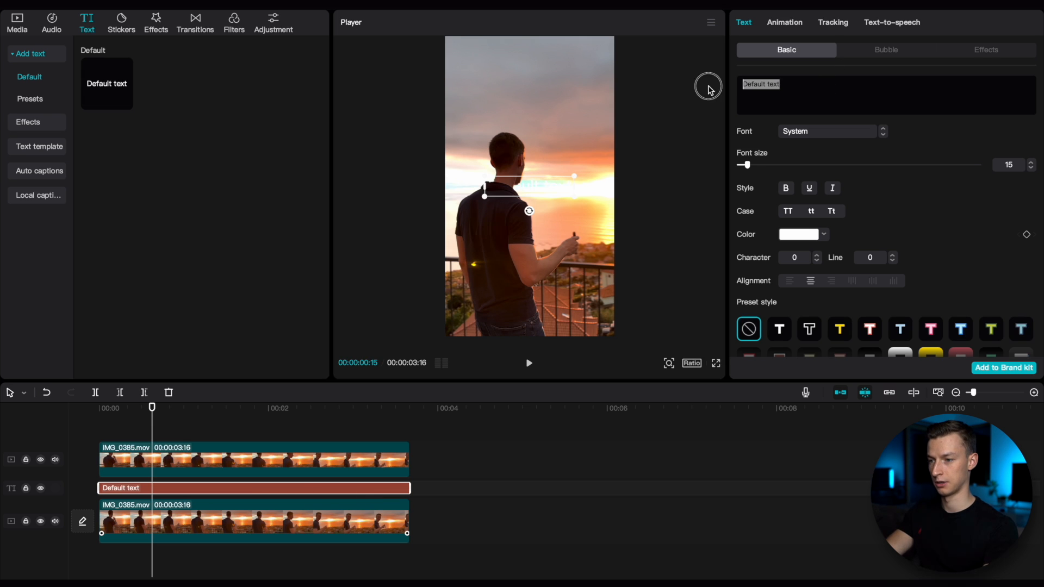
# - Enter 'SUNSET' as the title text on the layer between the two clips
pyautogui.write('SET')
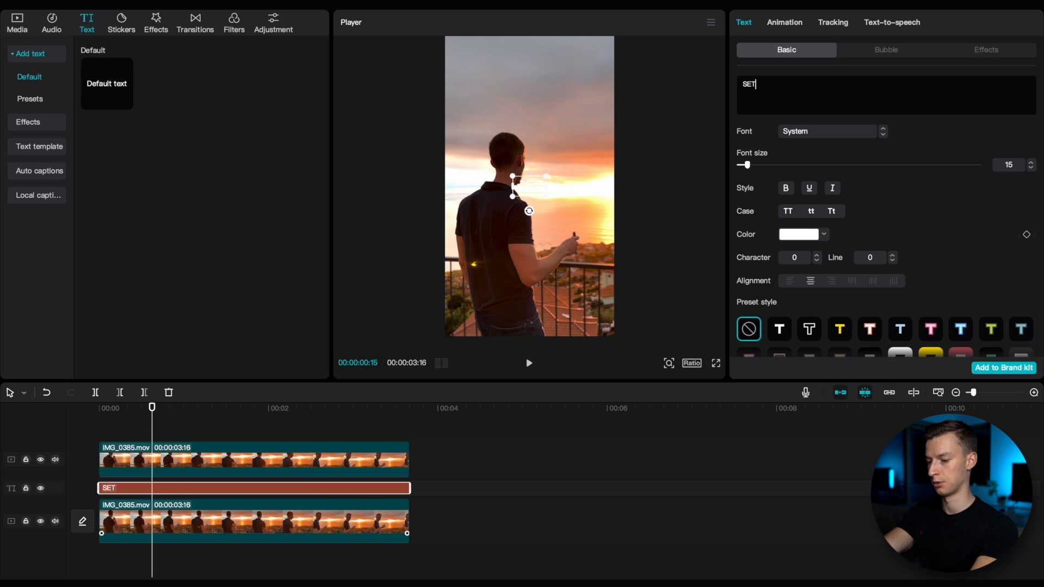
pyautogui.write('UNSE')
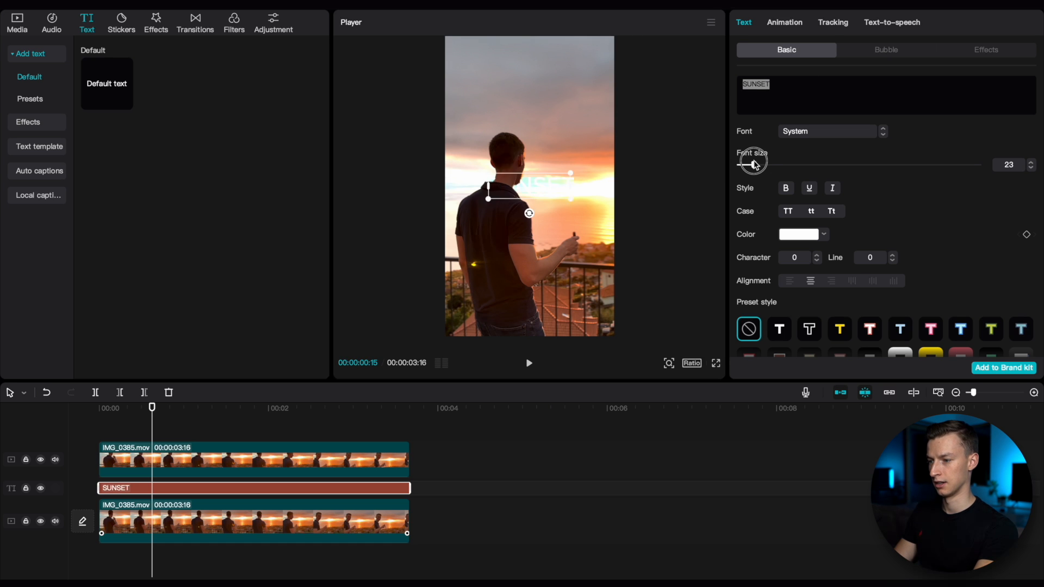
# - Raise the SUNSET title to size 43 in a bolder font and preview it full screen
pyautogui.moveTo(752, 164); pyautogui.dragTo(756, 164)
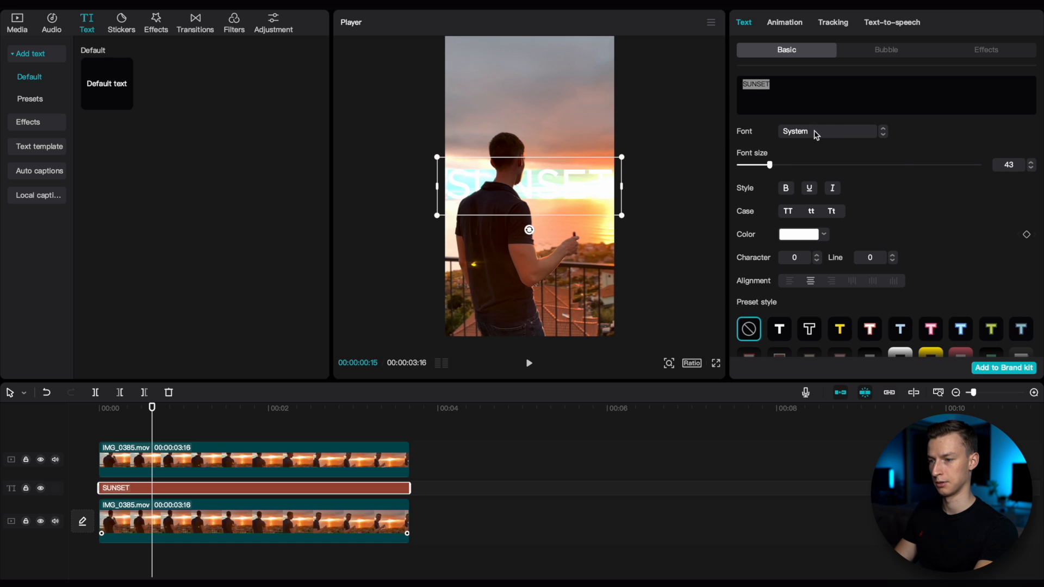
pyautogui.click(827, 132)
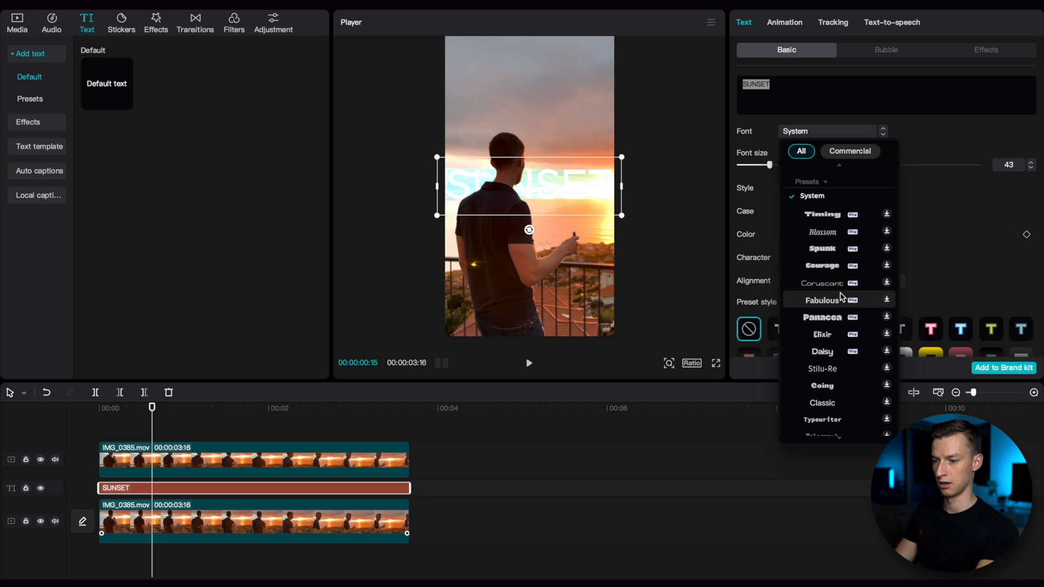
pyautogui.click(822, 316)
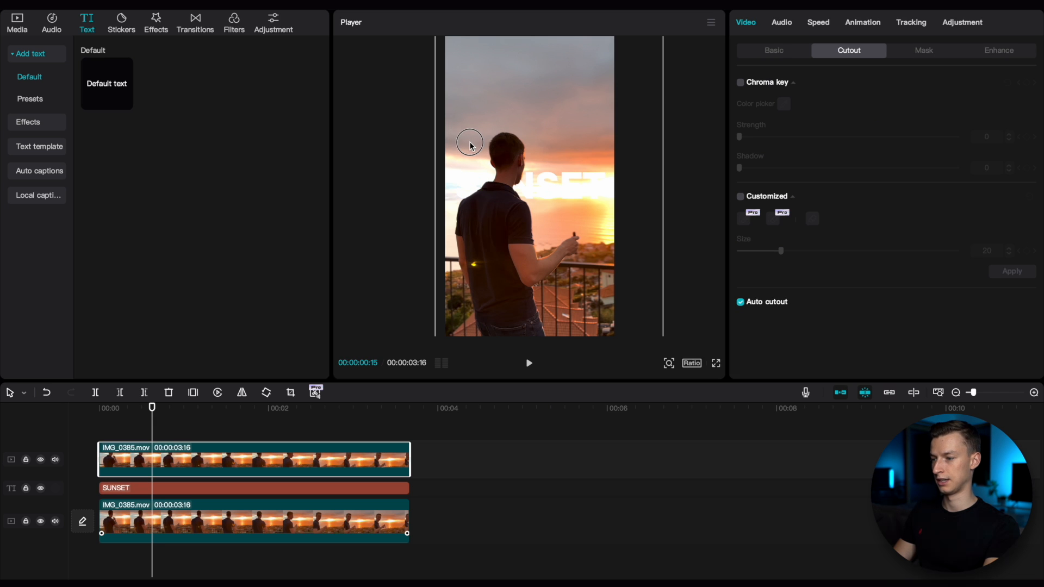
pyautogui.moveTo(147, 407)
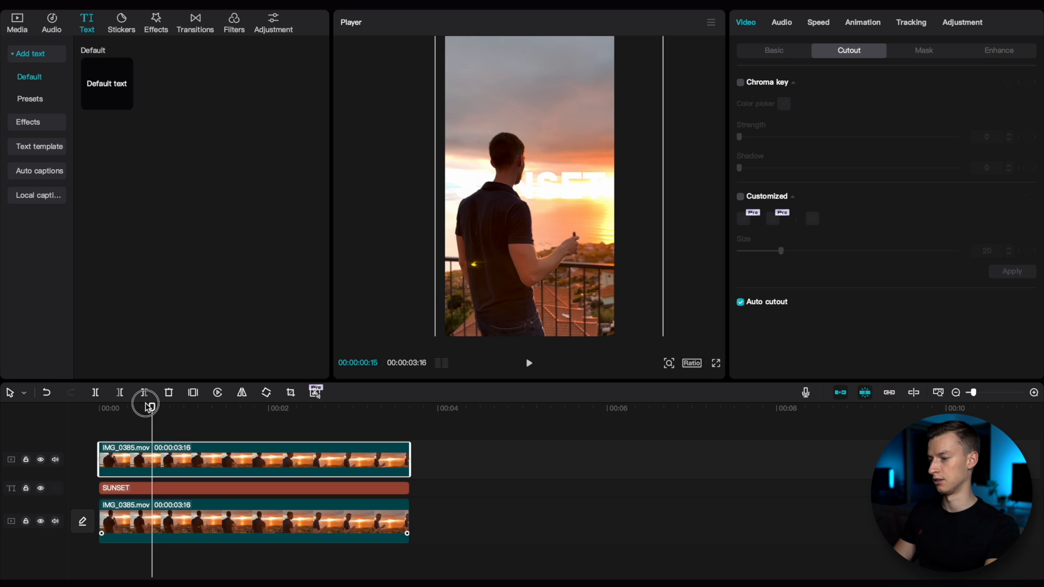
pyautogui.click(716, 363)
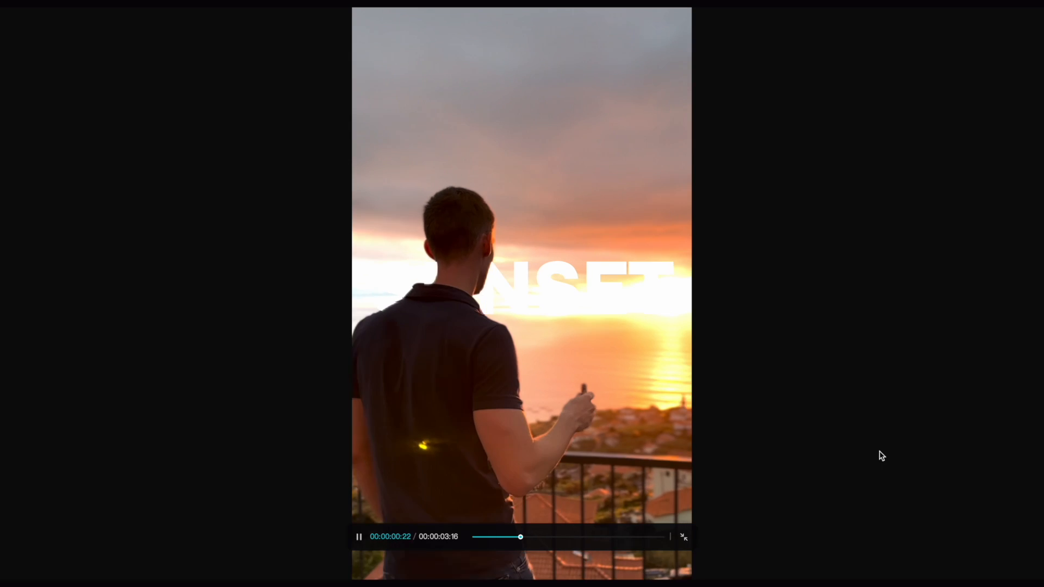